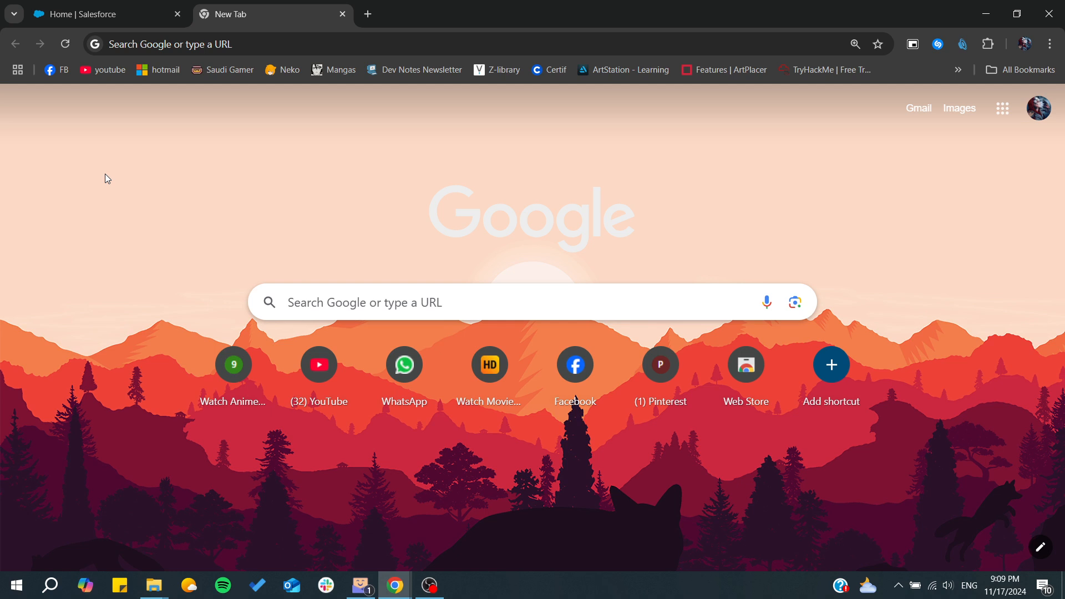
pyautogui.moveTo(178, 89)
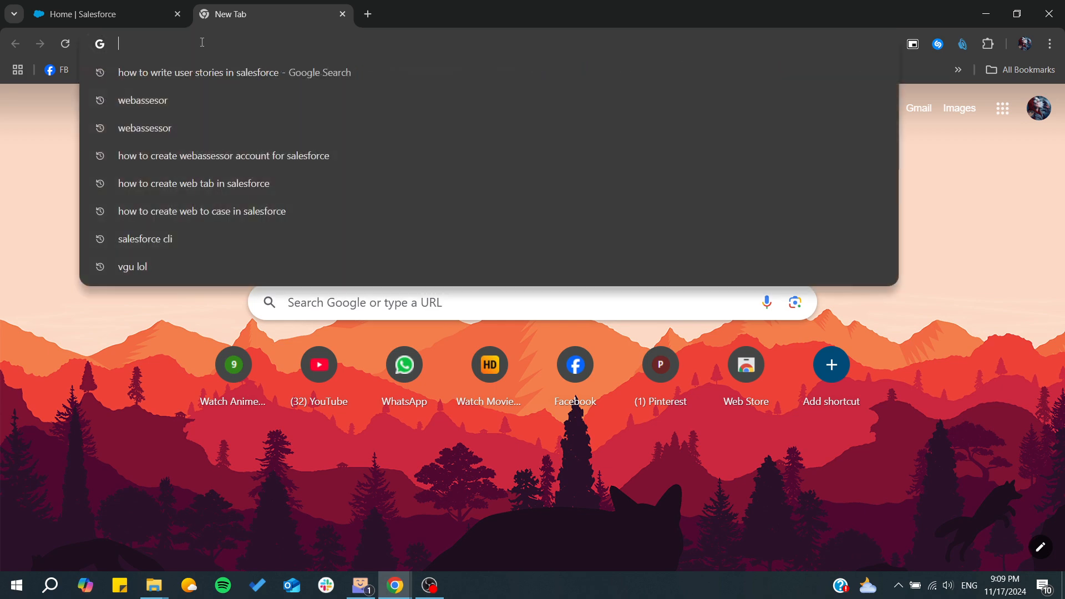
# Step: Search Google for 'sf cli' from a new Chrome tab
pyautogui.write('sf')
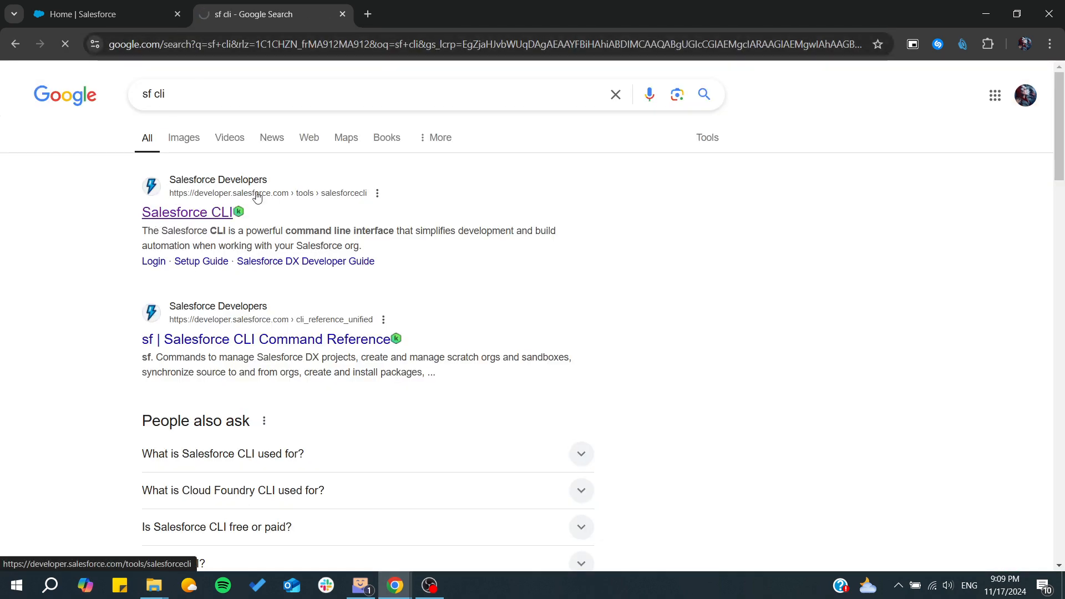
# Step: Open the Salesforce CLI result page and get the Windows x64 installer
pyautogui.click(186, 212)
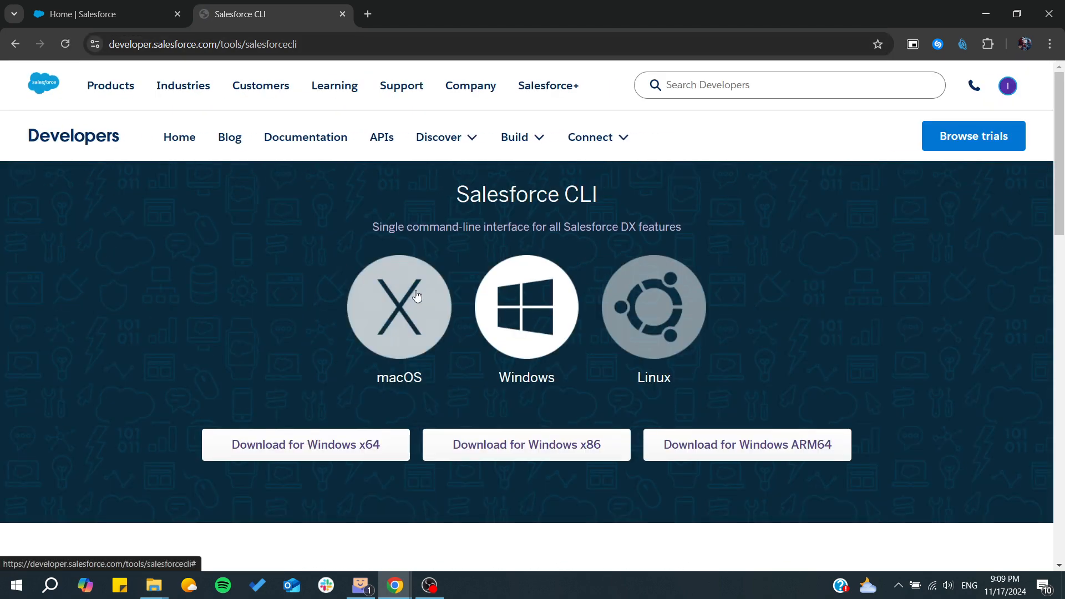
pyautogui.scroll(-3)
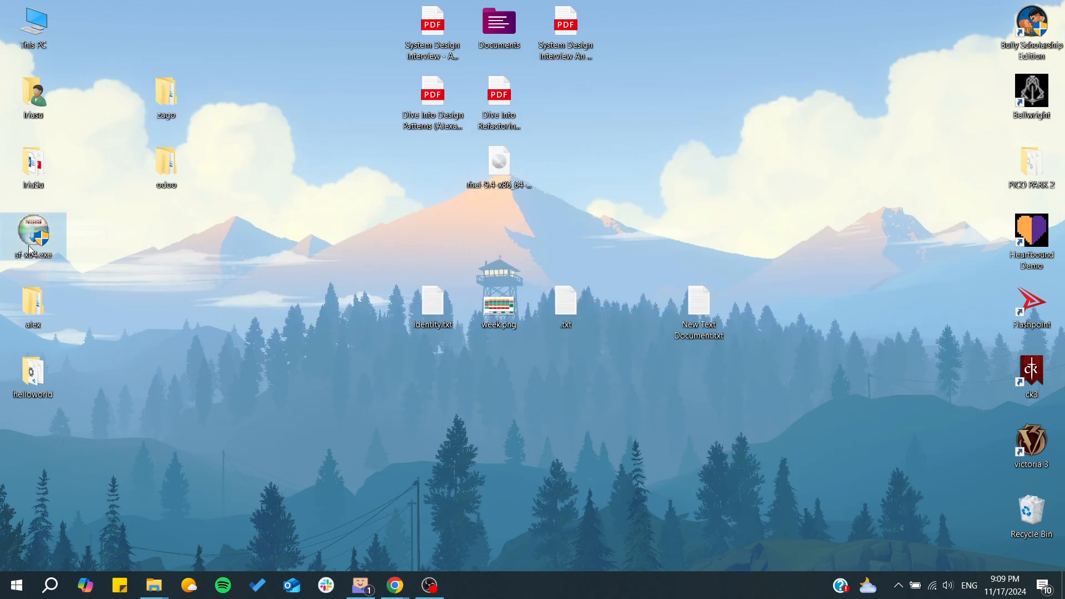
# Step: Launch the downloaded sf x64.exe installer from the desktop
pyautogui.moveTo(32, 235); pyautogui.dragTo(233, 374)
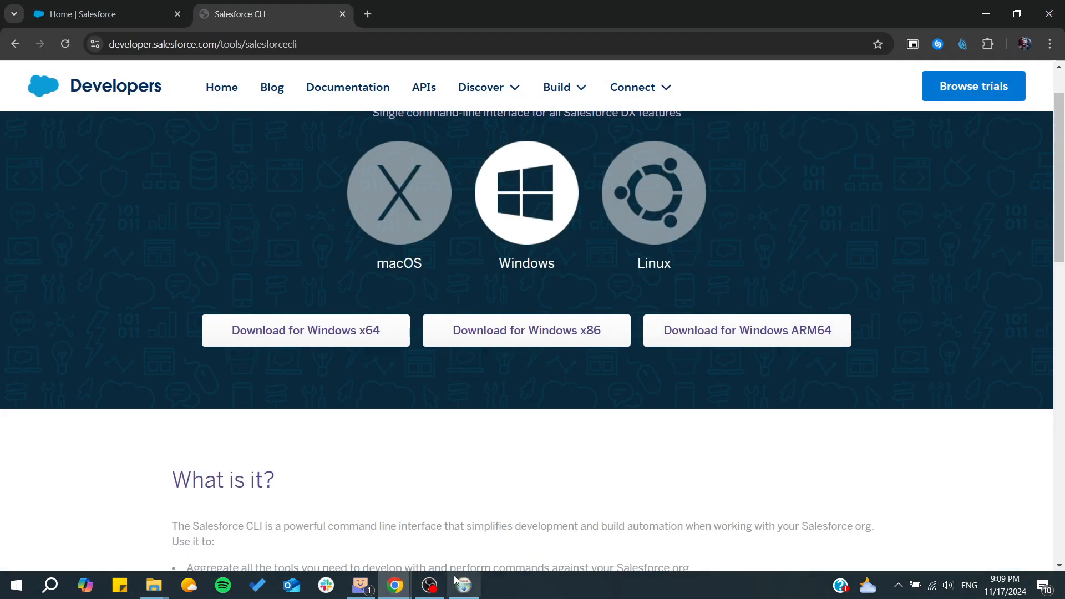
# Step: Install Salesforce CLI with all three components checked, including Add %LOCALAPPDATA% to PATH
pyautogui.click(463, 584)
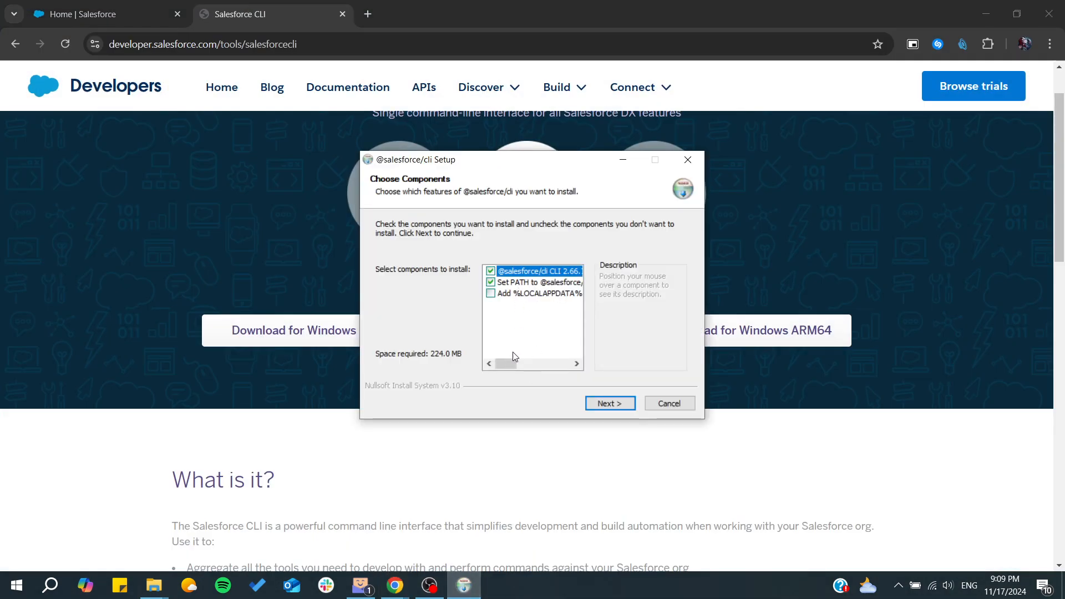
pyautogui.moveTo(361, 281)
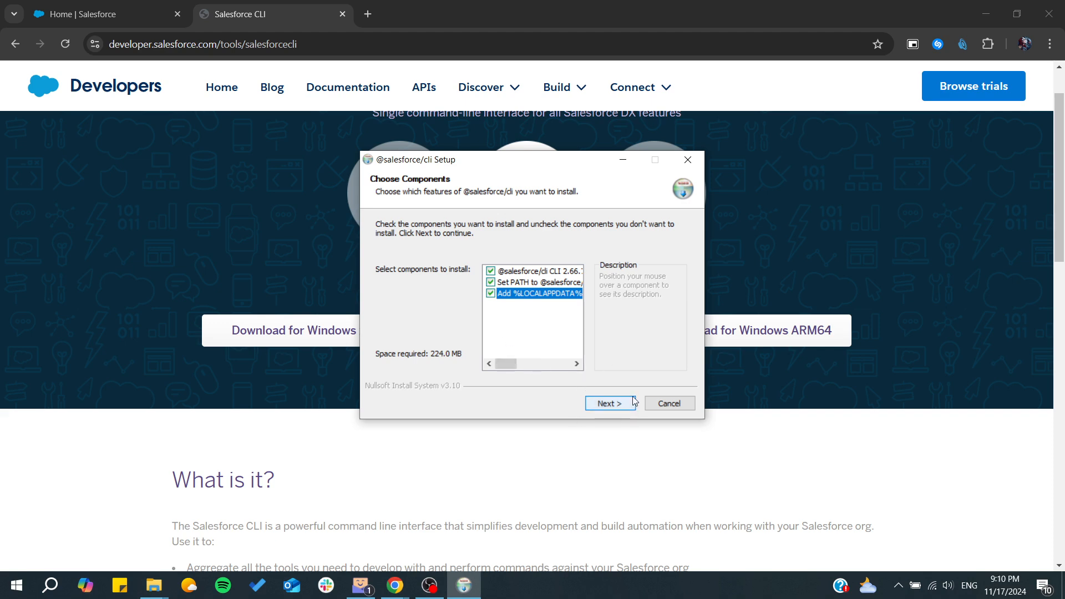
pyautogui.click(668, 403)
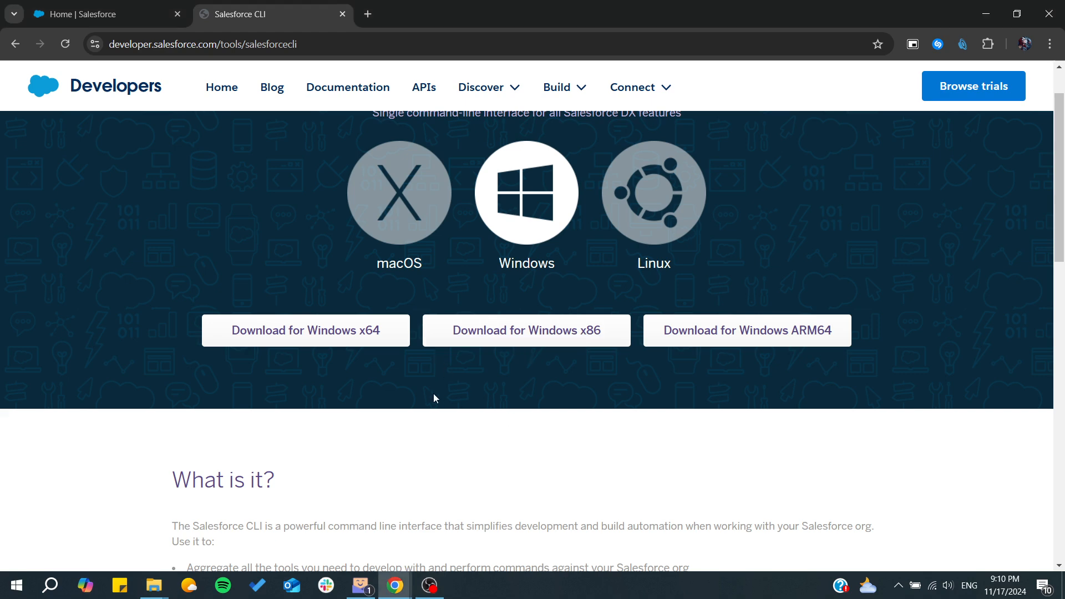
pyautogui.moveTo(313, 417)
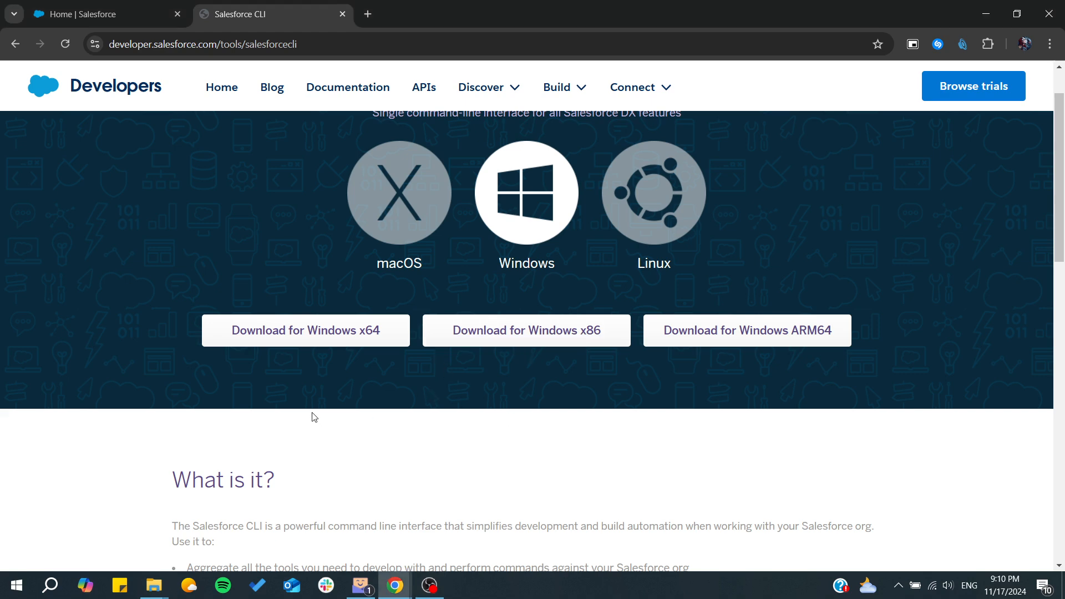
pyautogui.write('excel')
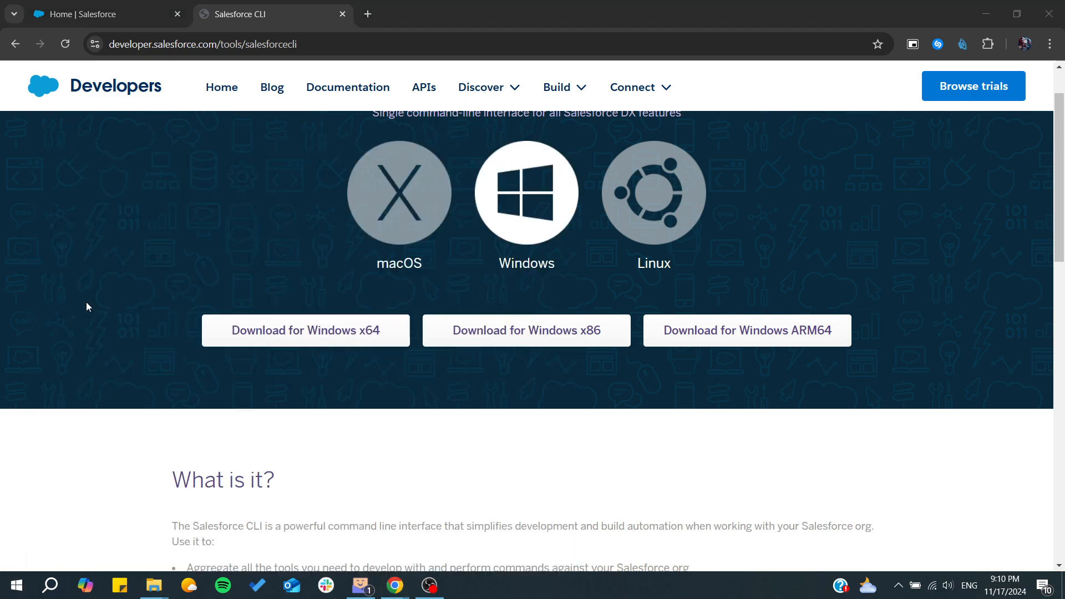
# Step: Browse to C:\Program Files\sf\bin and reveal its full path in the address bar
pyautogui.click(153, 585)
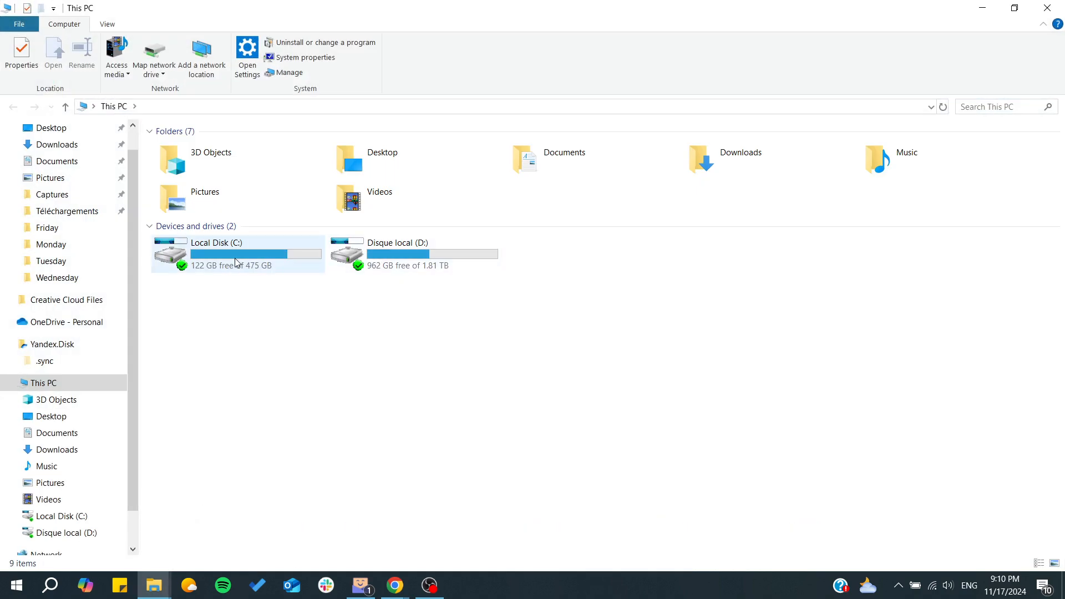
pyautogui.doubleClick(216, 253)
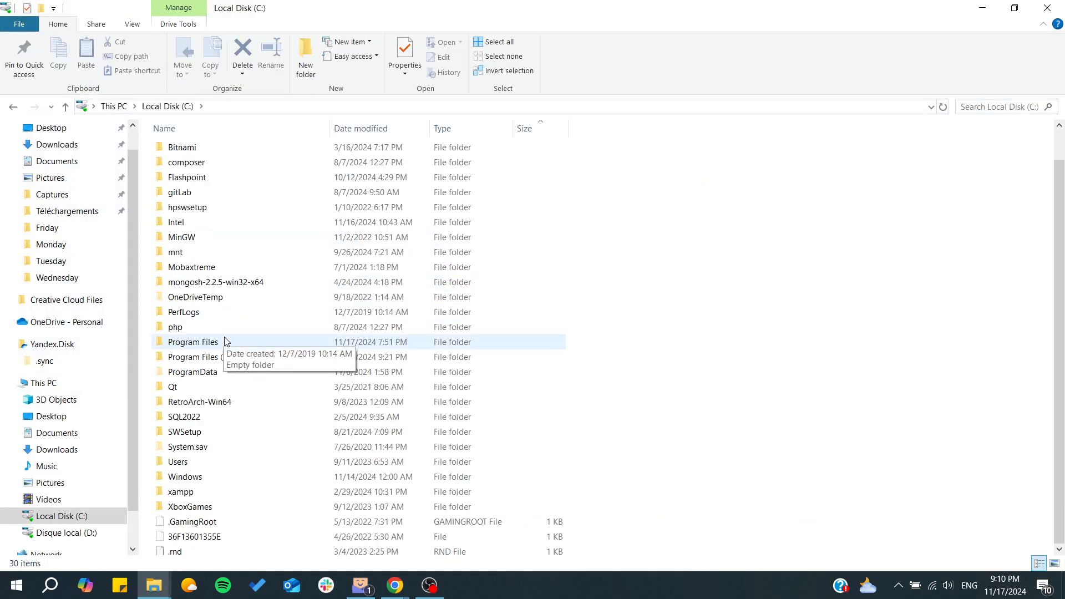
pyautogui.doubleClick(192, 342)
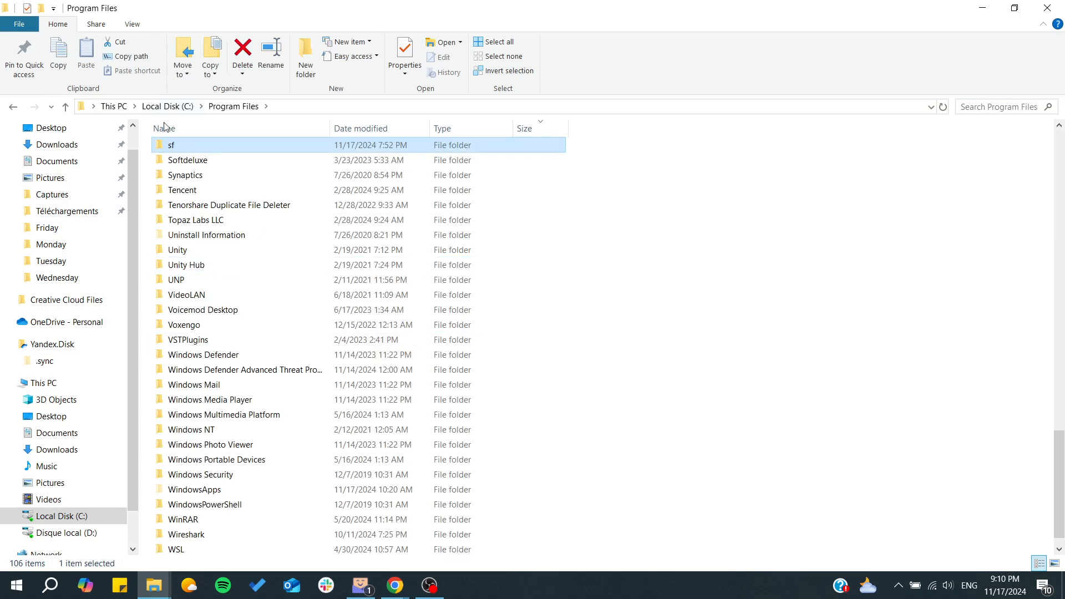
pyautogui.doubleClick(171, 144)
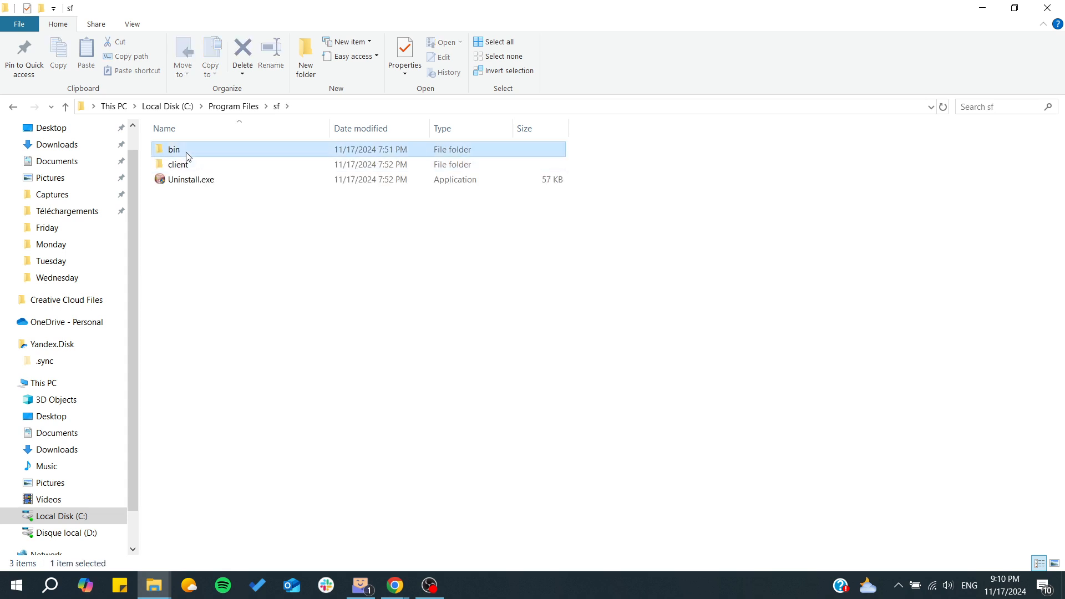
pyautogui.doubleClick(174, 150)
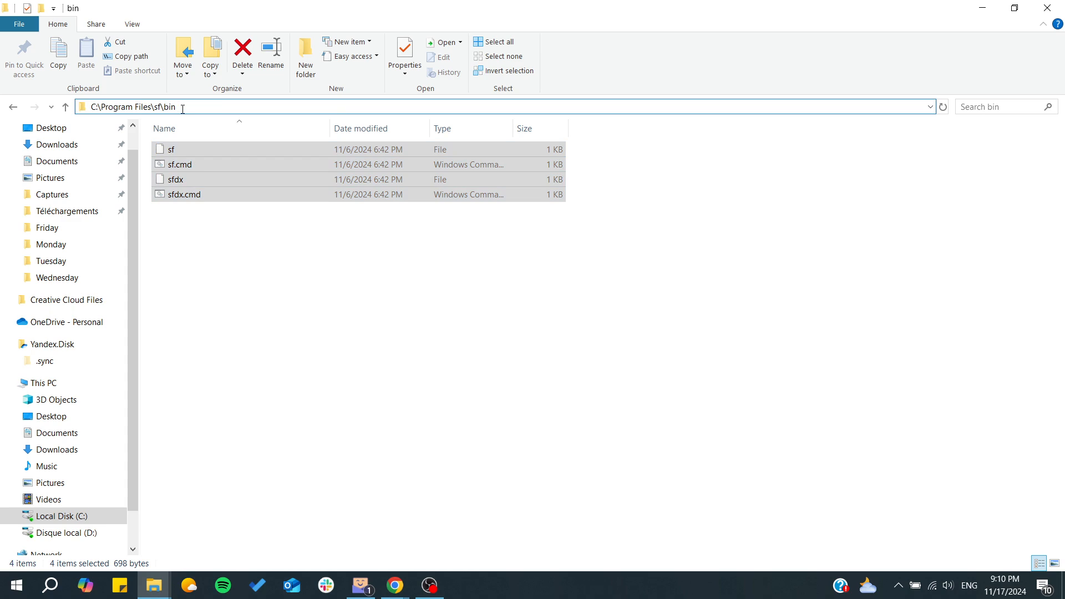
pyautogui.click(133, 107)
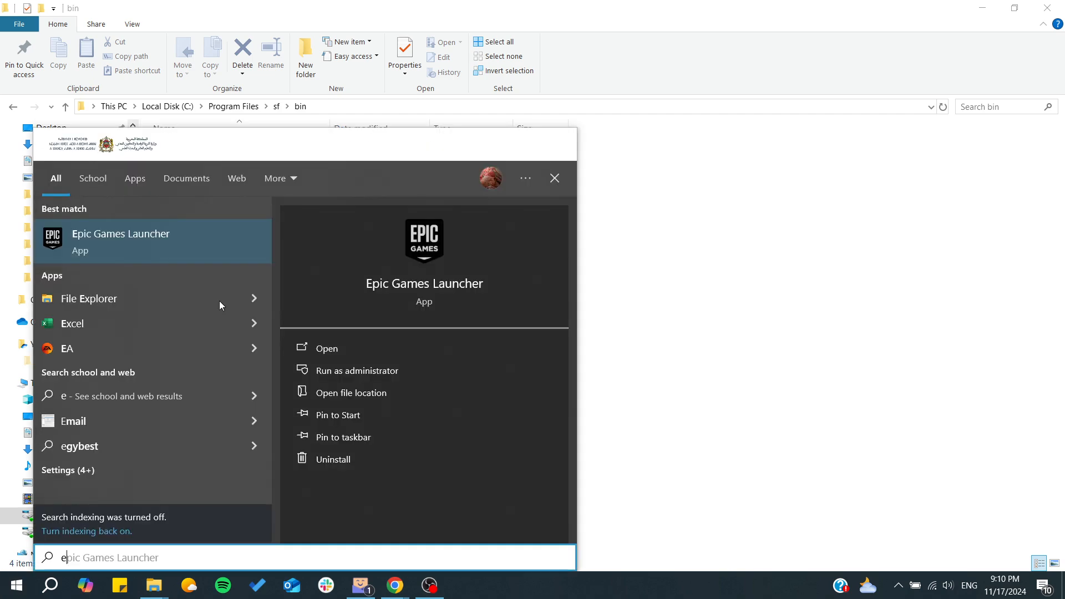
# Step: Launch 'Edit the system environment variables' from Start search
pyautogui.write('en')
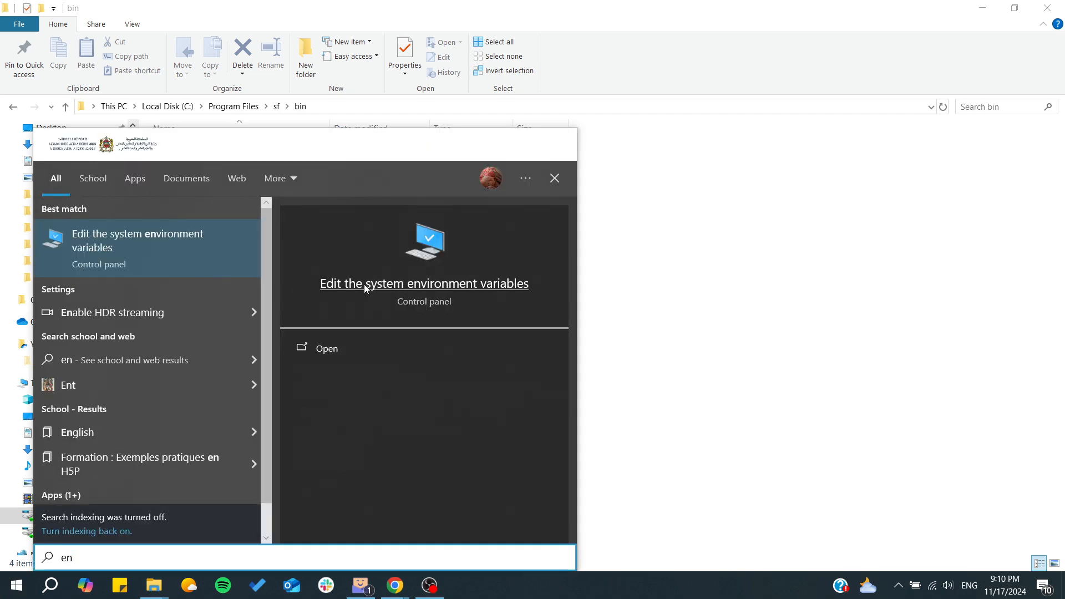
pyautogui.click(423, 283)
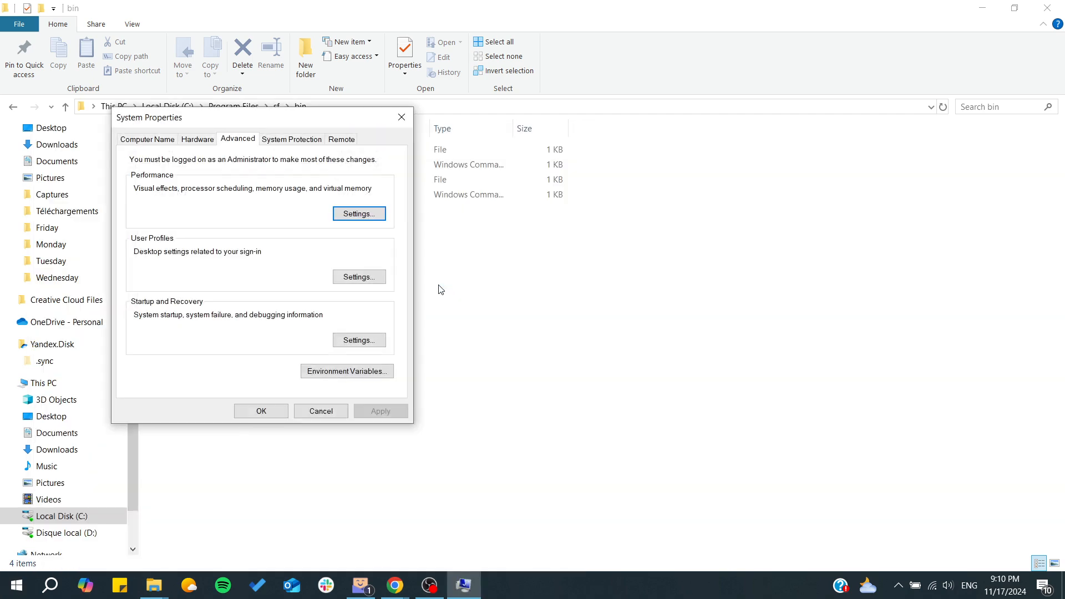
# Step: Edit the system Path variable to include C:\Program Files\sf\bin
pyautogui.click(346, 371)
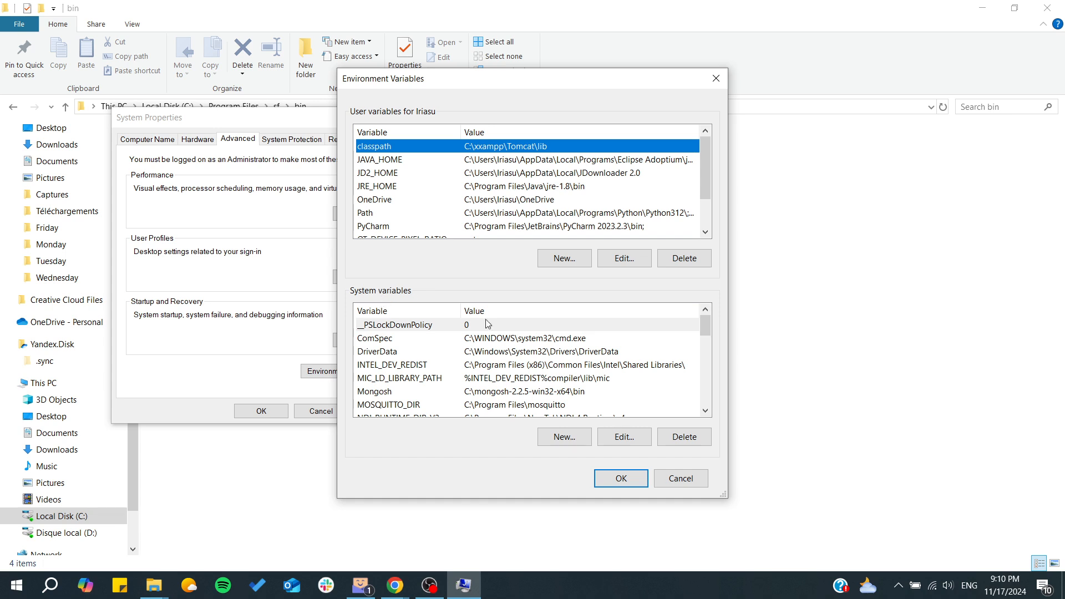
pyautogui.scroll(-3)
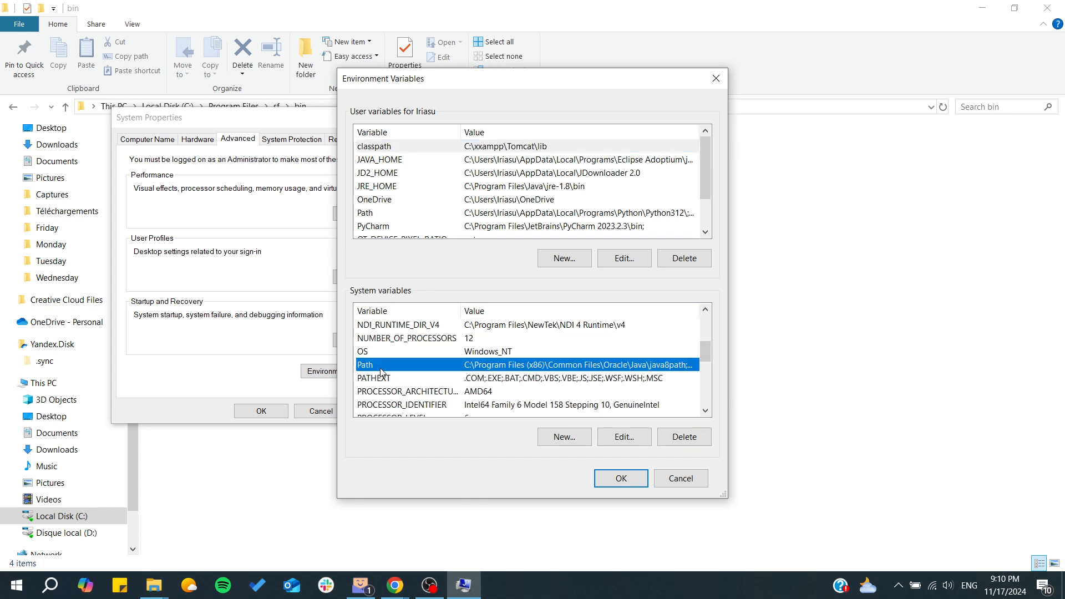
pyautogui.click(623, 436)
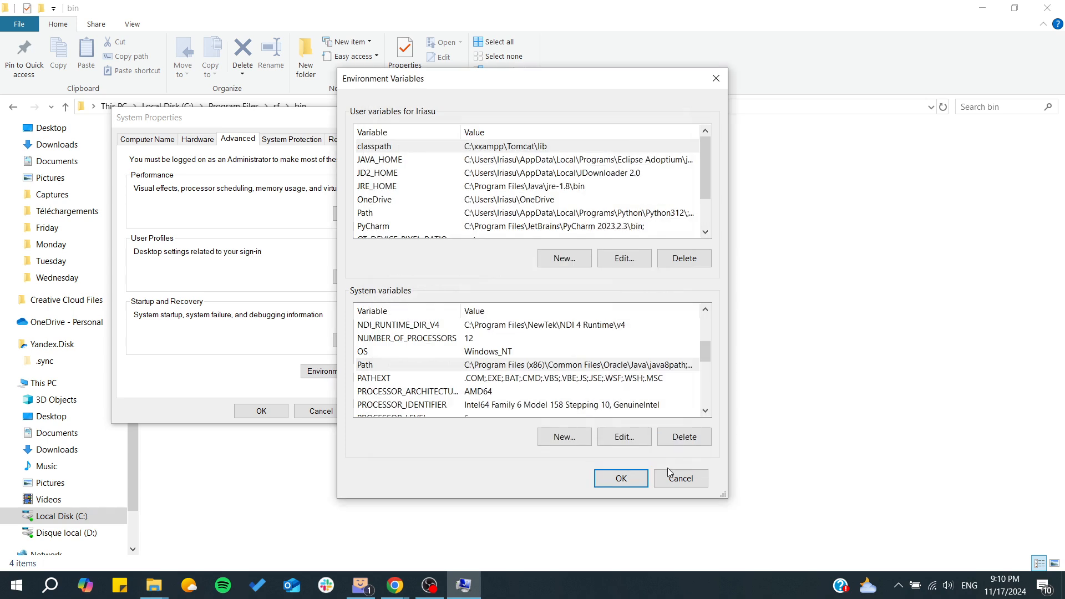
pyautogui.click(619, 478)
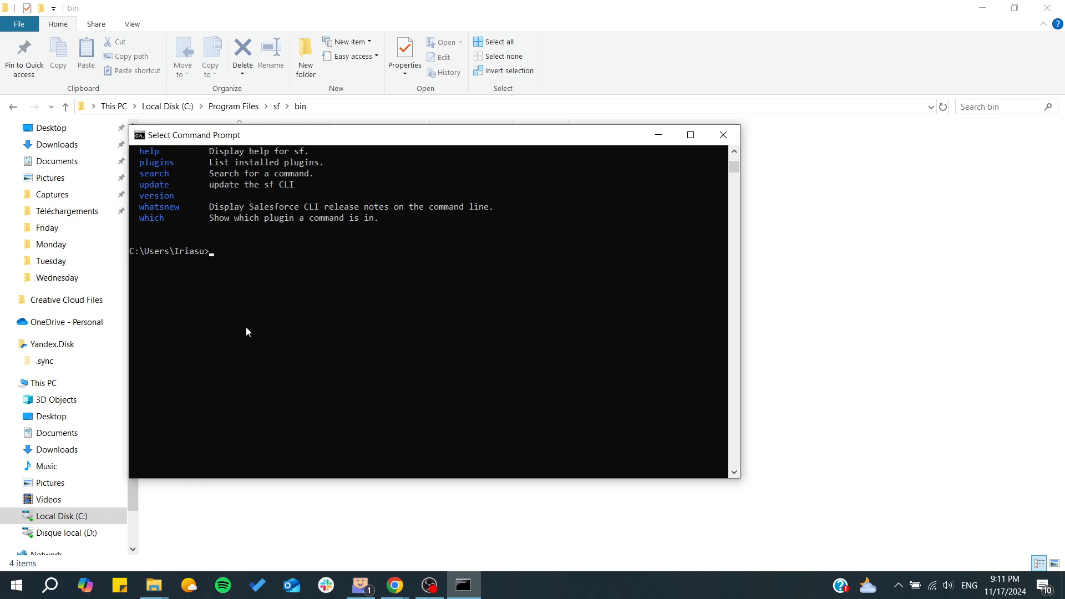
# Step: Run sf to confirm Salesforce CLI 2.66.7 reports its version and usage, then close Command Prompt
pyautogui.write('dd')
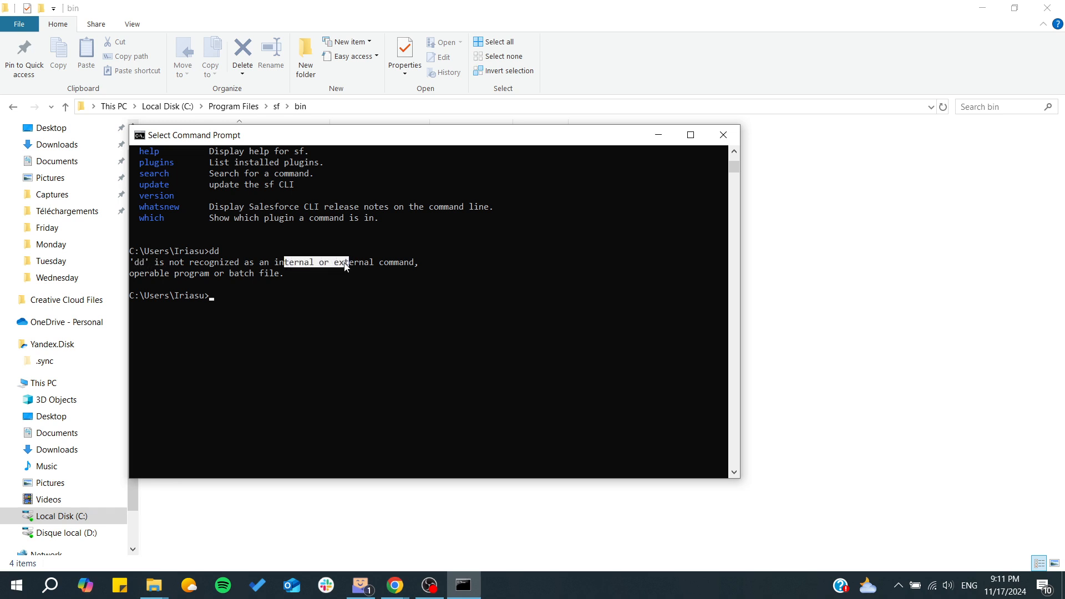
pyautogui.write('sf')
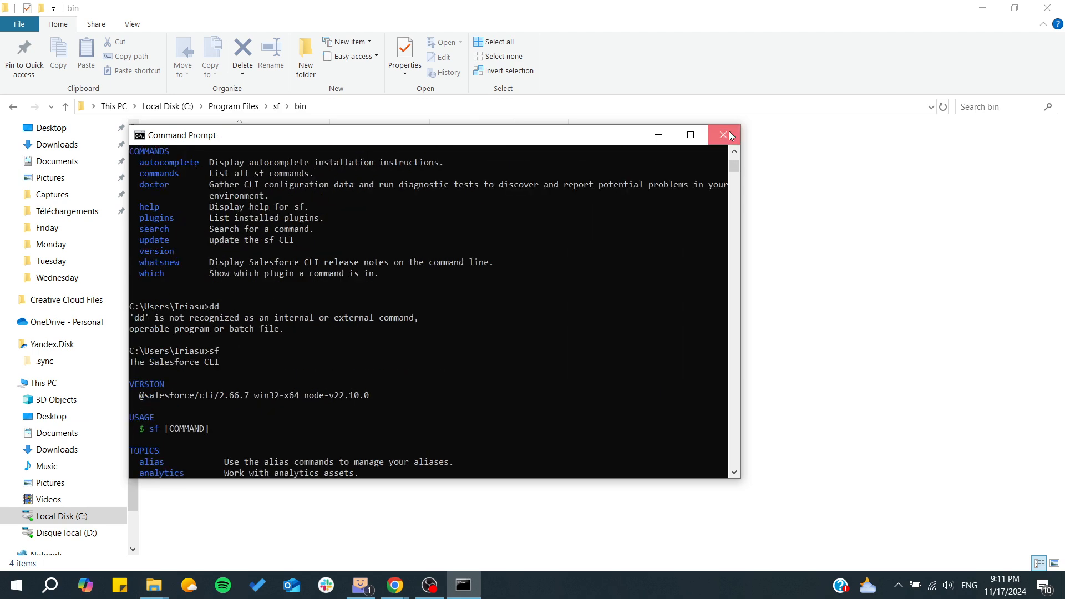
pyautogui.click(723, 135)
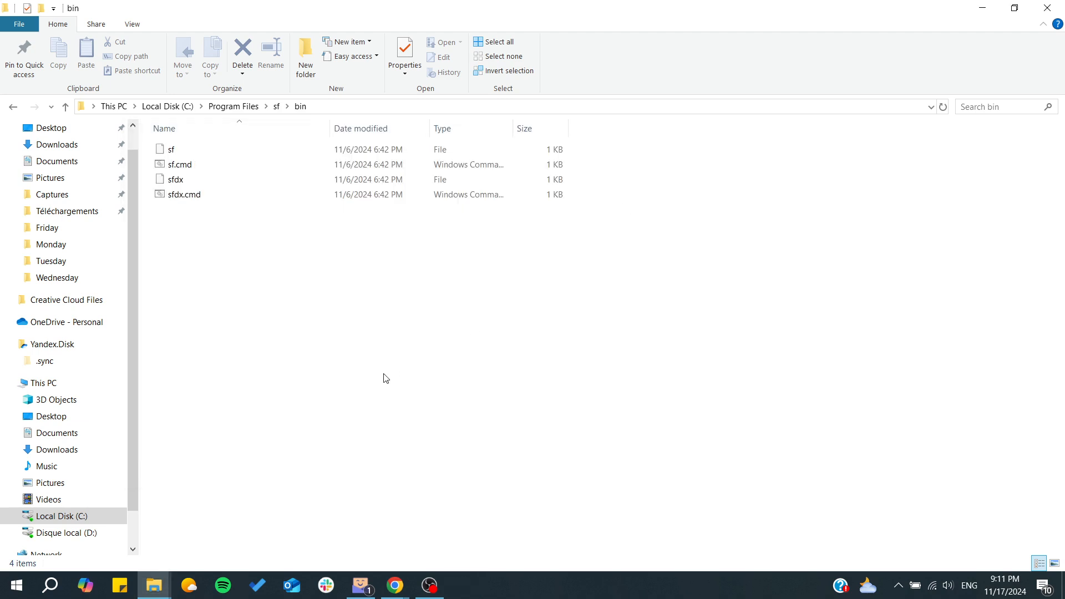